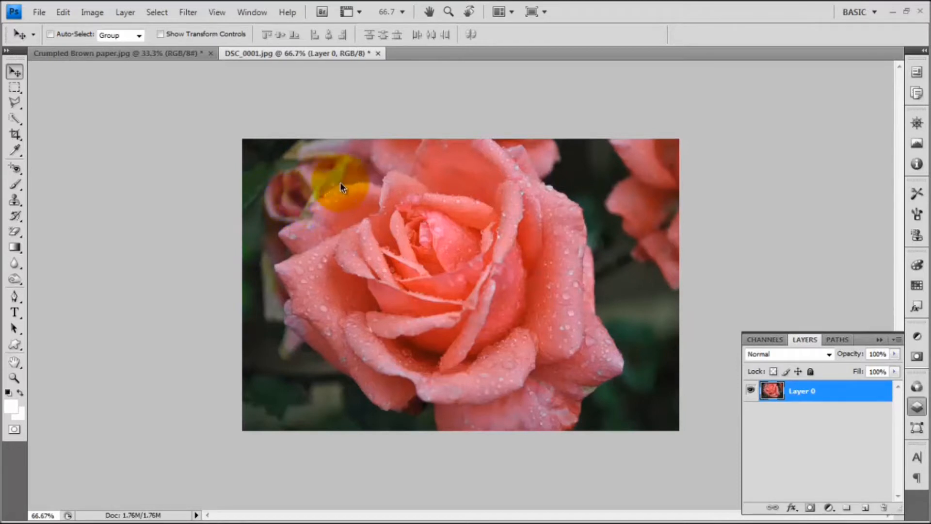
# - Desaturate the crumpled brown paper image to grey with Hue/Saturation at Saturation -100
pyautogui.moveTo(341, 187); pyautogui.dragTo(359, 409)
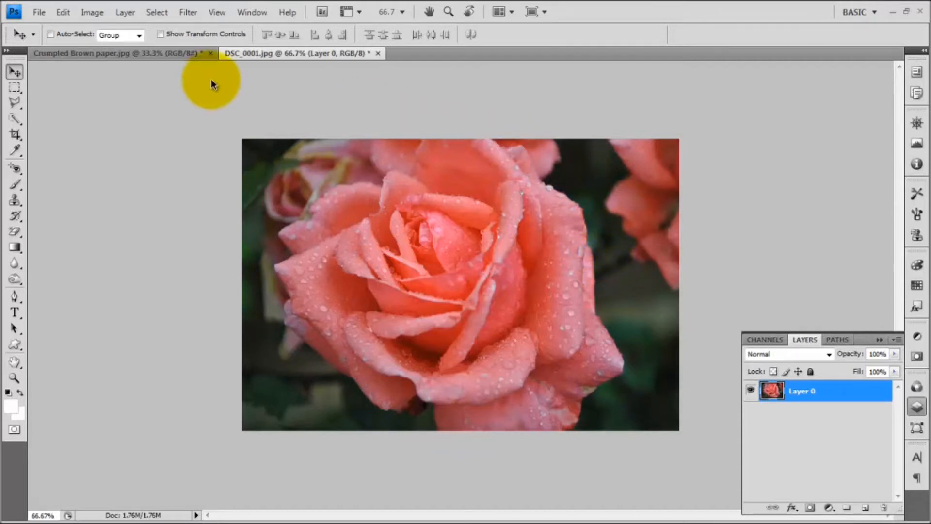
pyautogui.moveTo(219, 130)
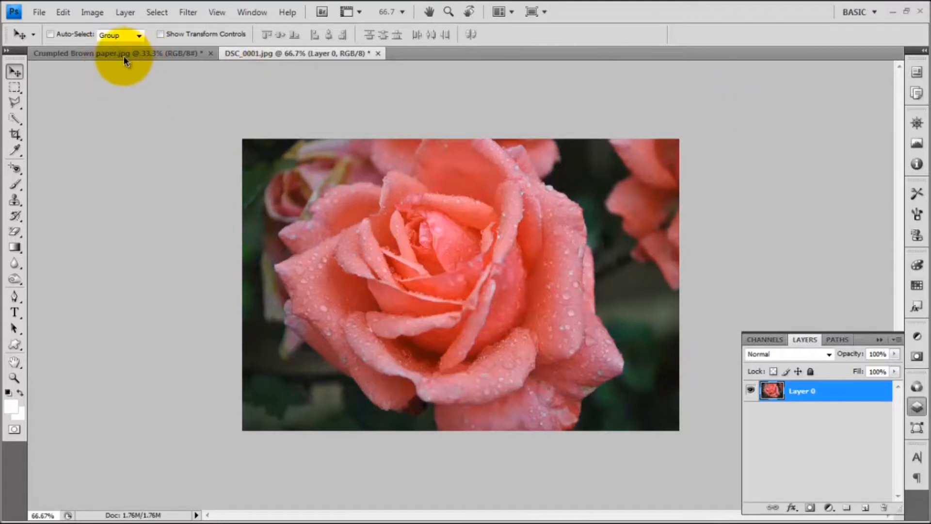
pyautogui.click(124, 54)
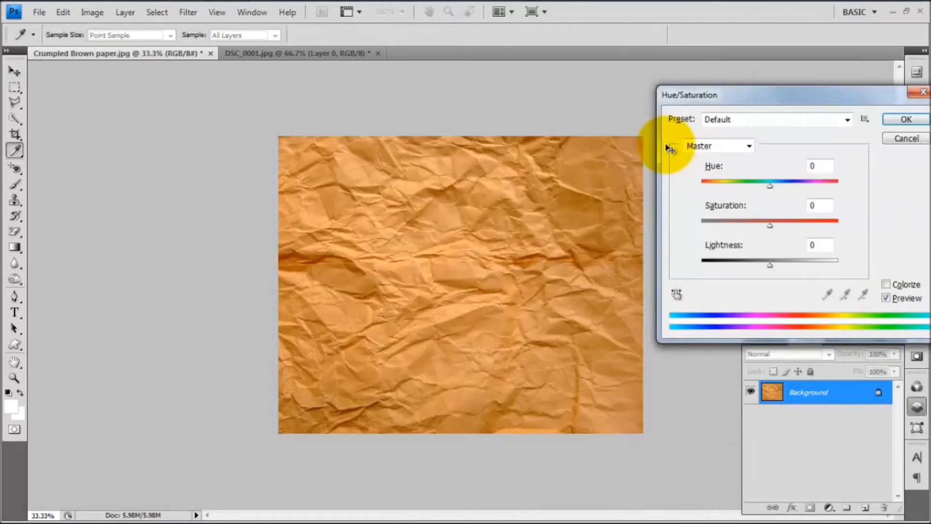
pyautogui.moveTo(770, 226); pyautogui.dragTo(702, 226)
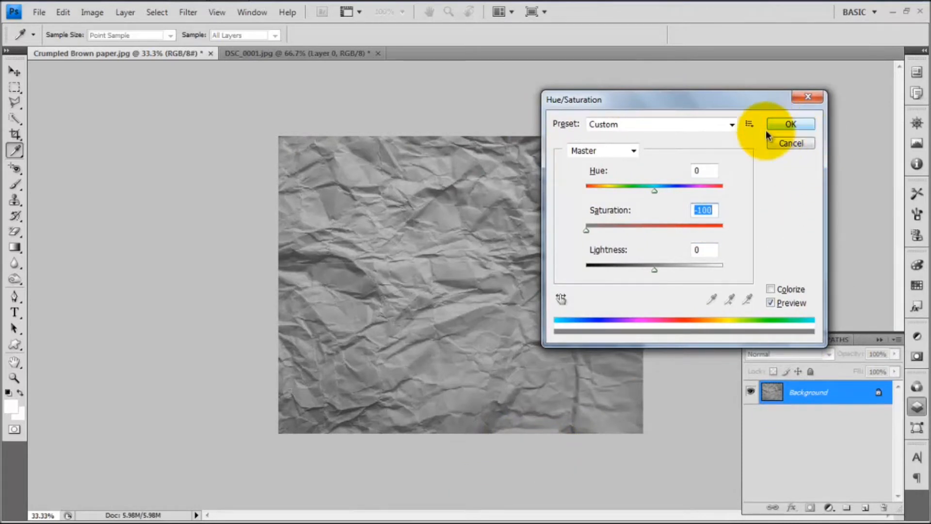
pyautogui.click(790, 124)
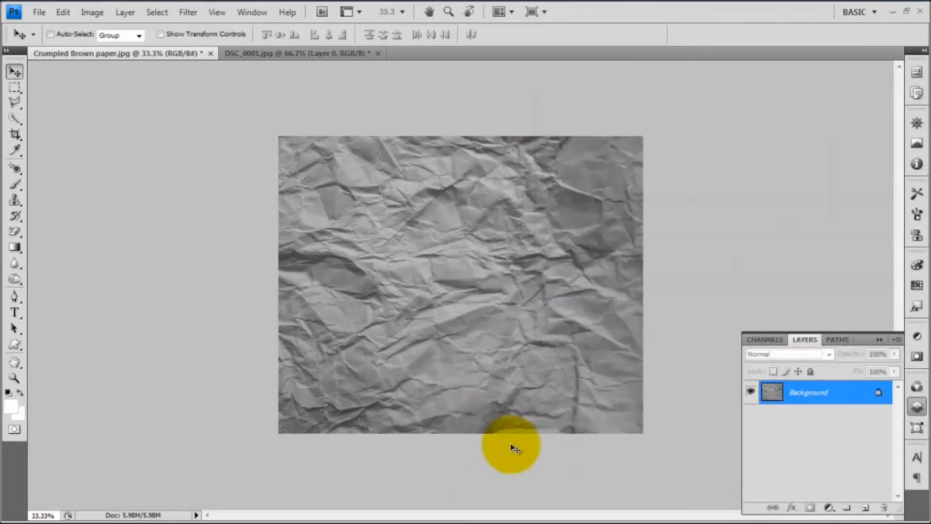
# - Convert the paper's Background into Layer 0 and place it above the rose in DSC_0001
pyautogui.doubleClick(809, 392)
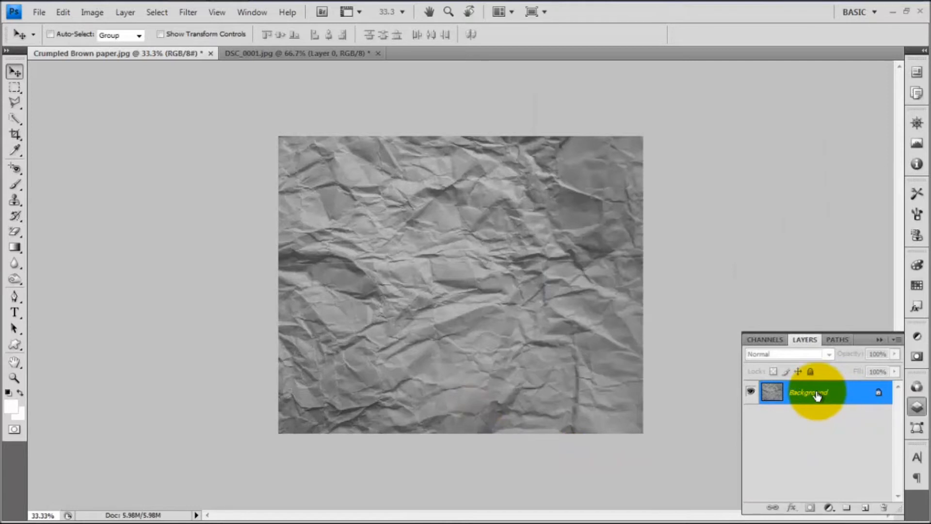
pyautogui.doubleClick(809, 392)
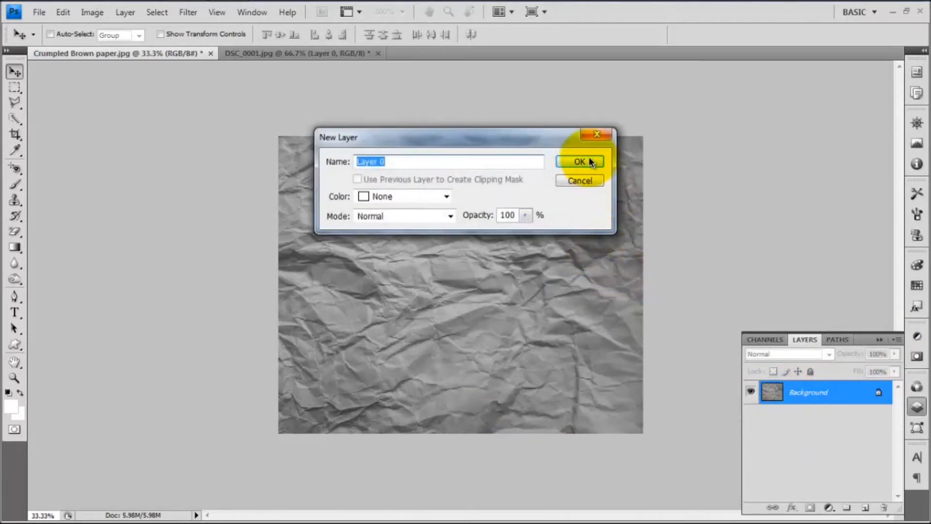
pyautogui.click(579, 161)
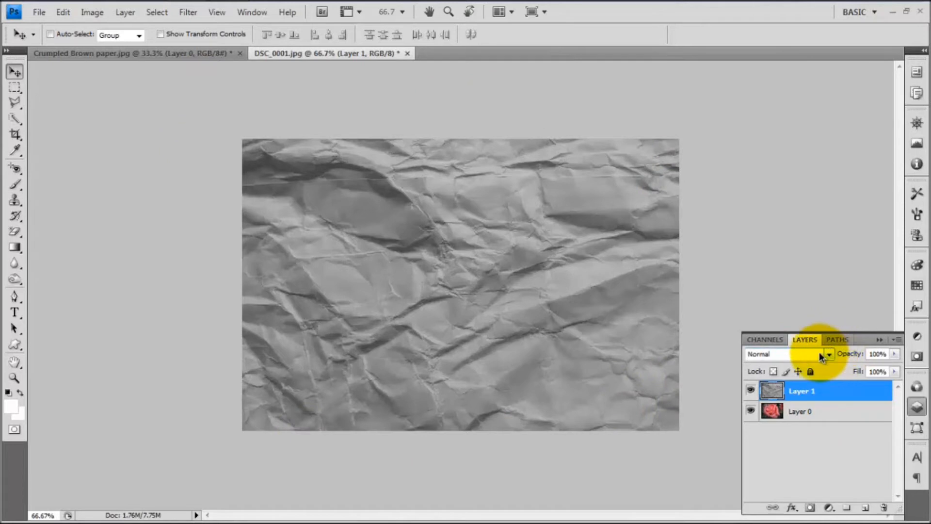
pyautogui.click(828, 354)
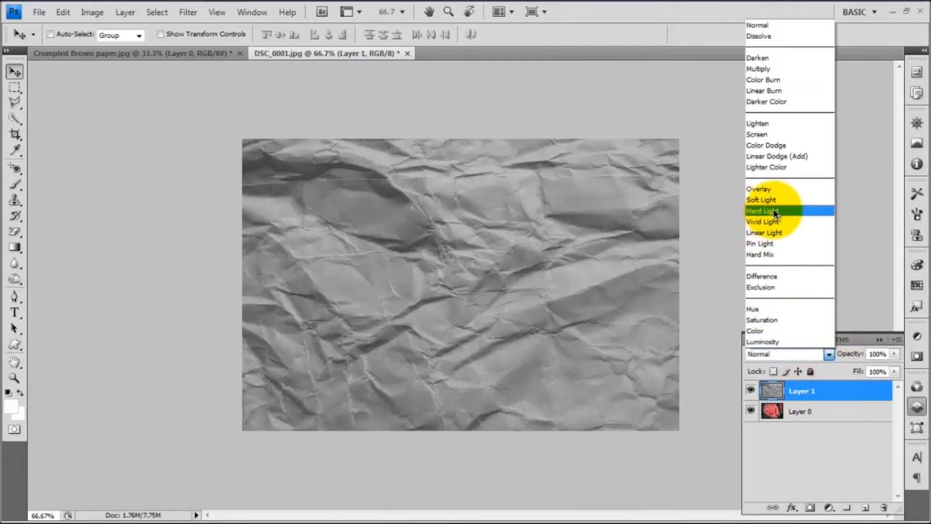
# - Blend the paper layer over the rose in Hard Light mode and adjust its opacity
pyautogui.click(763, 210)
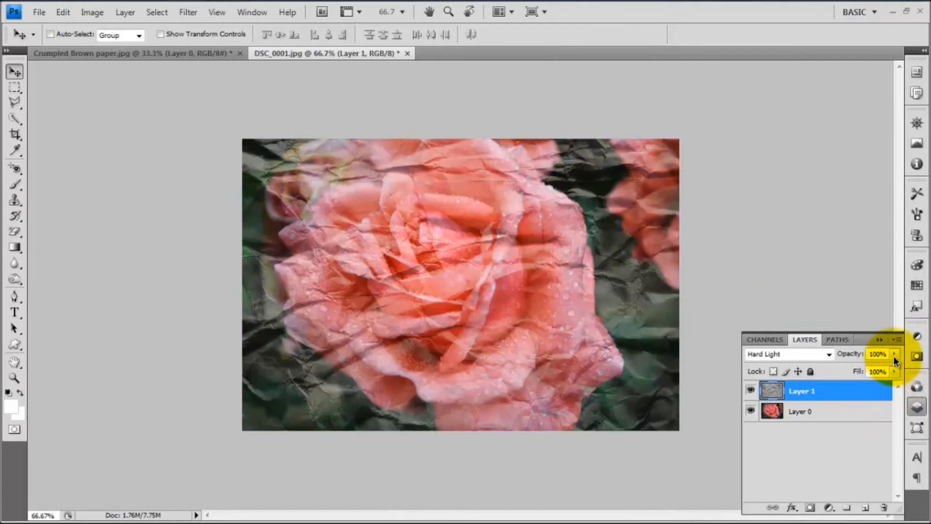
pyautogui.moveTo(890, 354); pyautogui.dragTo(855, 368)
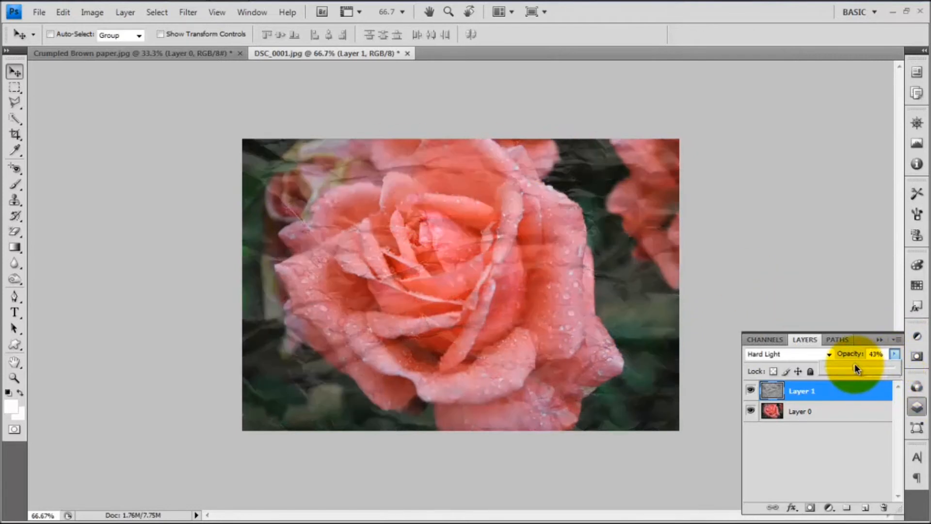
pyautogui.moveTo(856, 370); pyautogui.dragTo(870, 369)
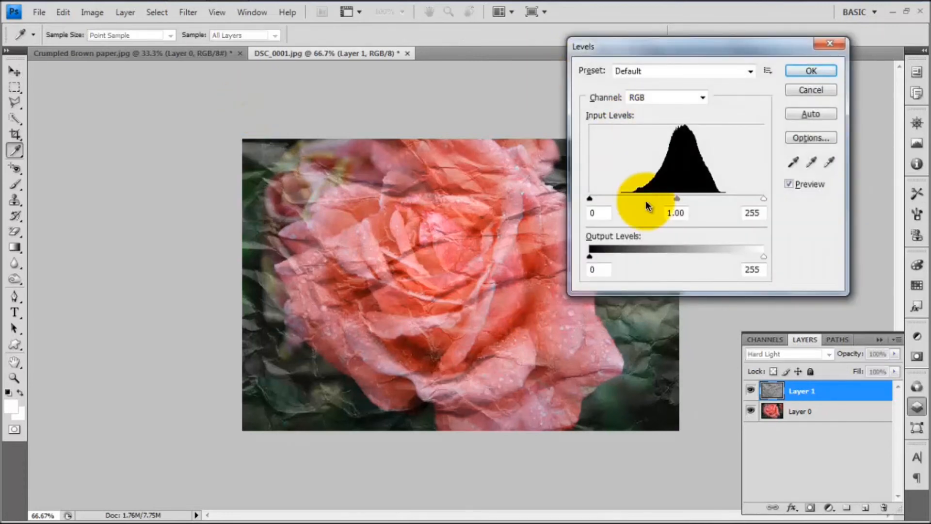
pyautogui.moveTo(590, 256); pyautogui.dragTo(594, 256)
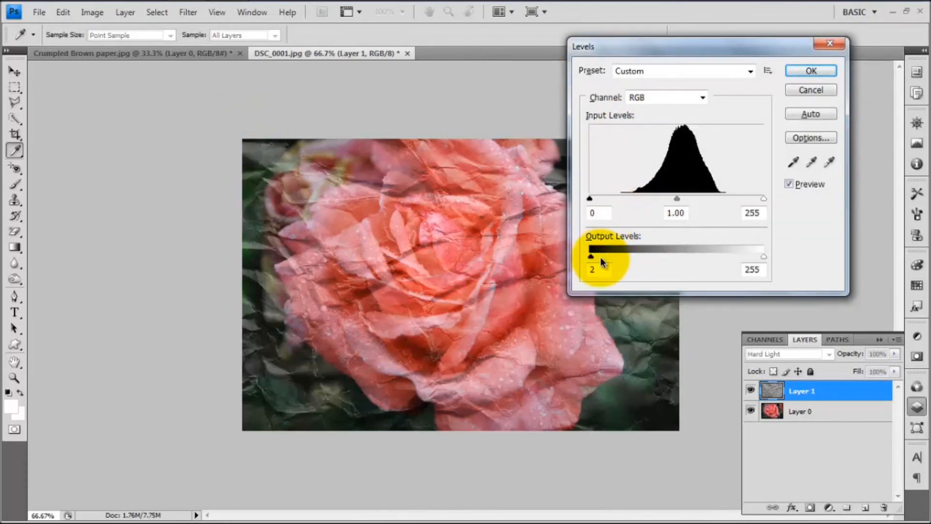
pyautogui.moveTo(591, 255); pyautogui.dragTo(652, 255)
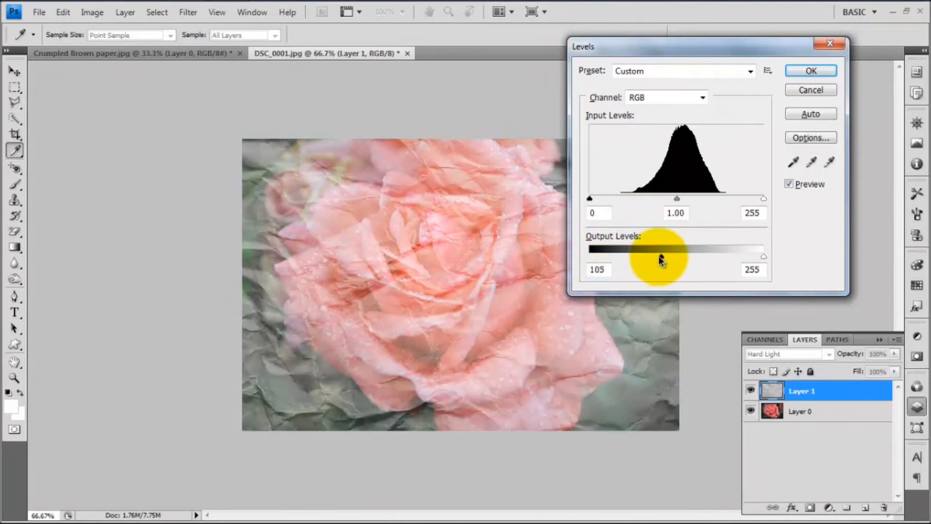
pyautogui.moveTo(657, 256); pyautogui.dragTo(588, 256)
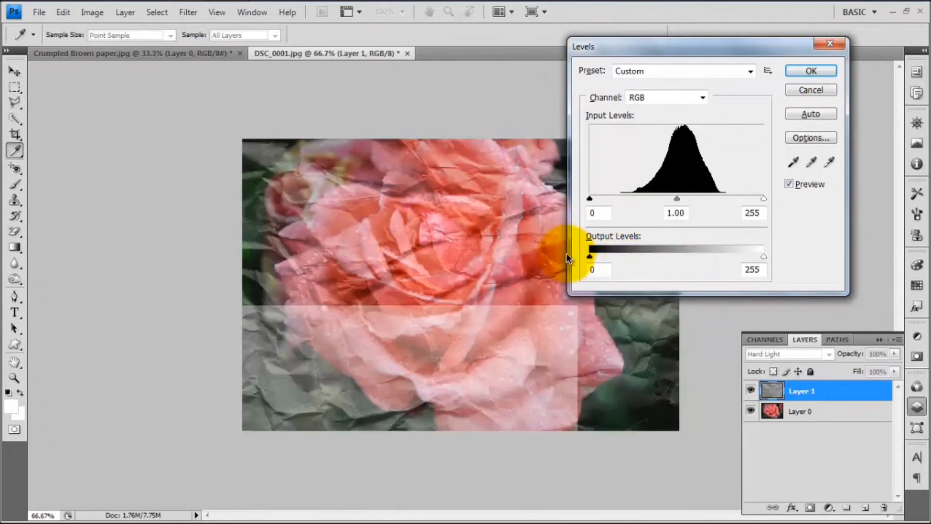
pyautogui.moveTo(590, 198); pyautogui.dragTo(622, 198)
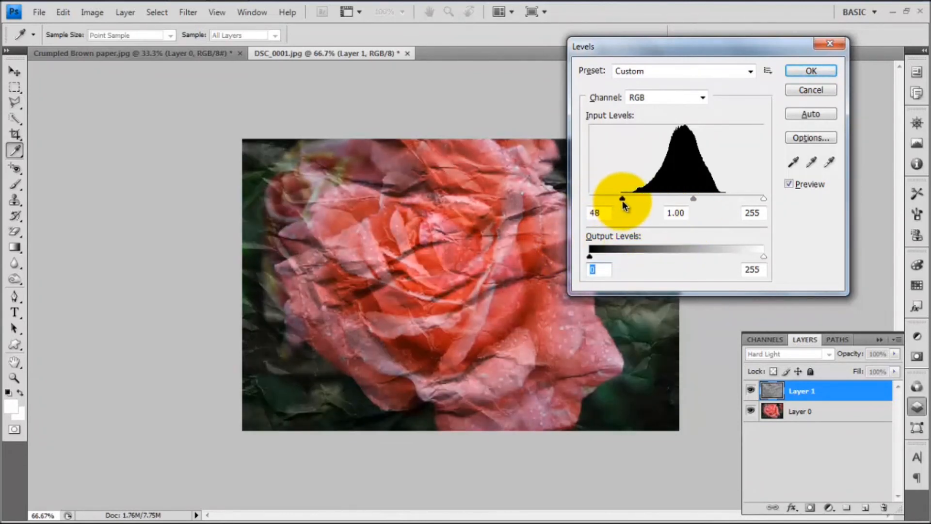
pyautogui.moveTo(623, 198); pyautogui.dragTo(600, 198)
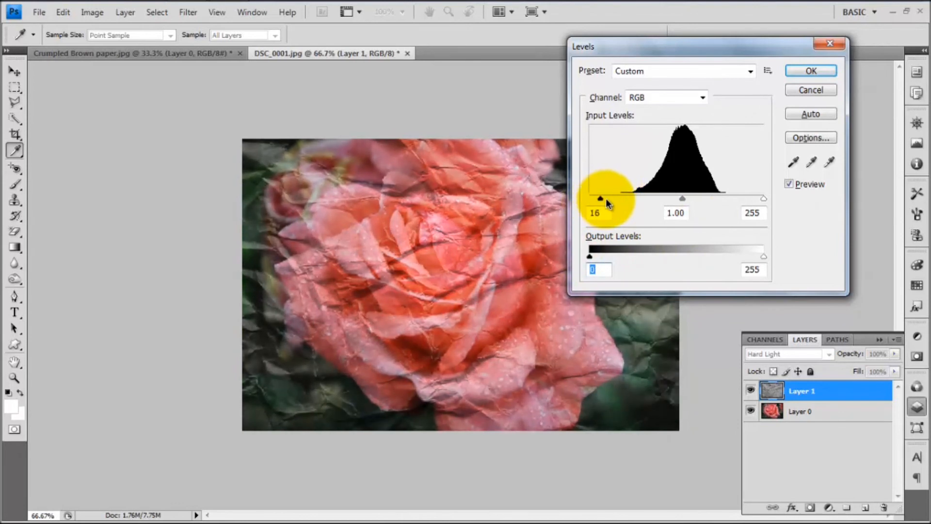
pyautogui.moveTo(598, 198); pyautogui.dragTo(621, 198)
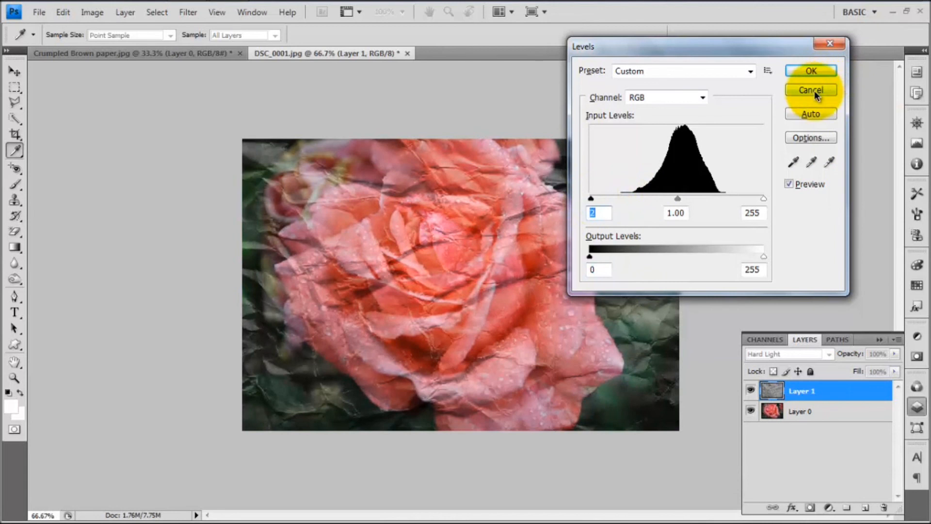
pyautogui.click(810, 90)
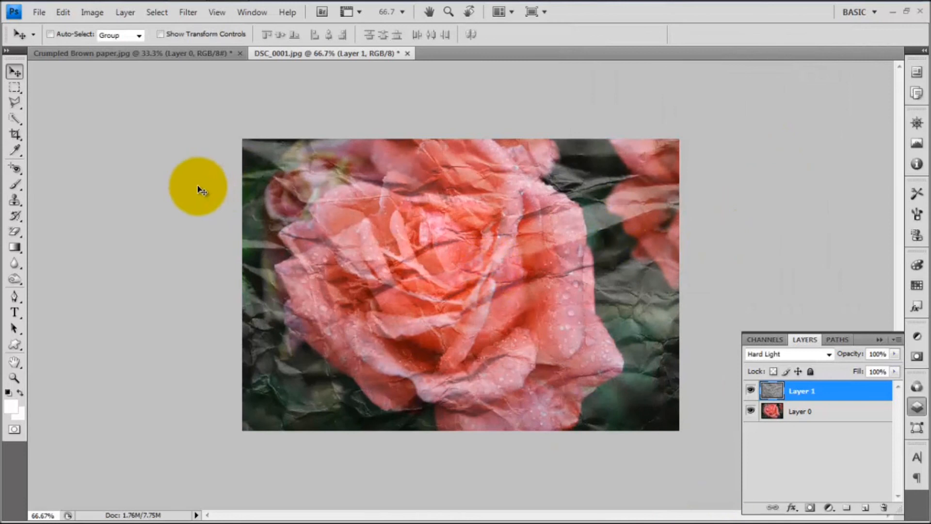
pyautogui.moveTo(212, 185)
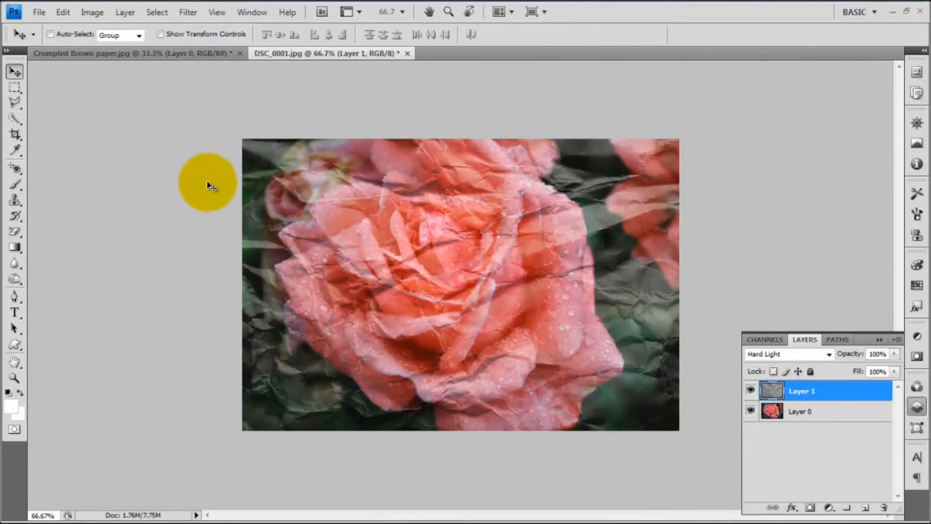
pyautogui.moveTo(174, 209)
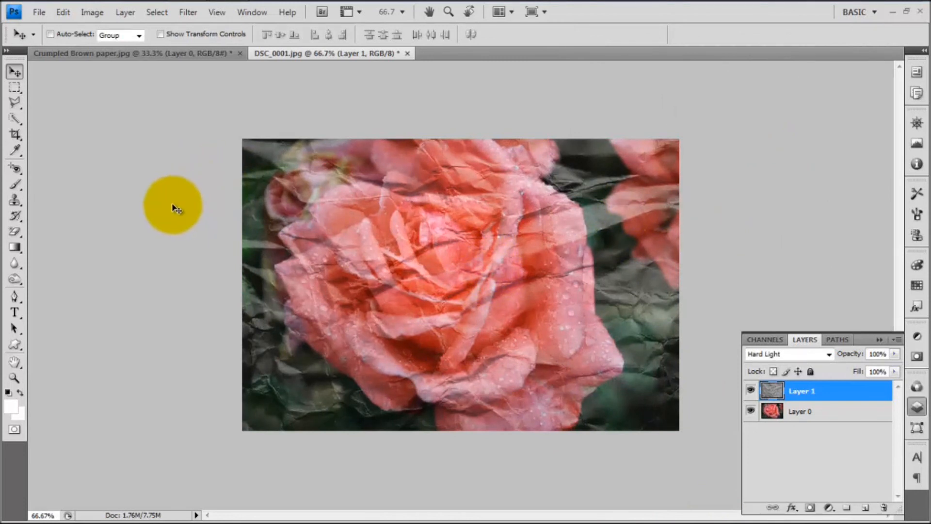